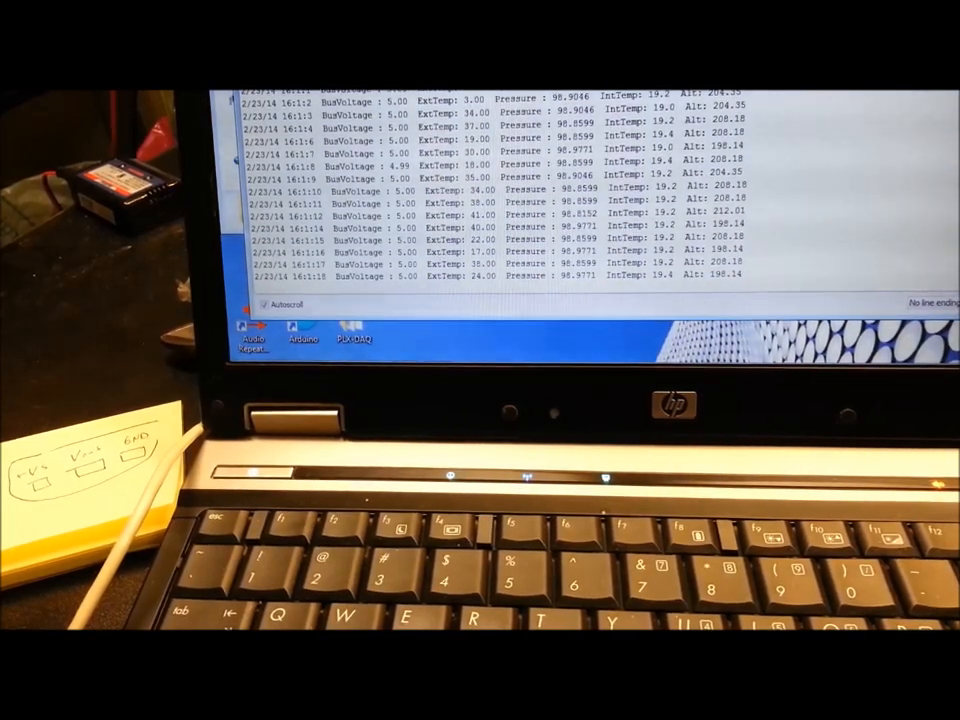
scroll("down", 3)
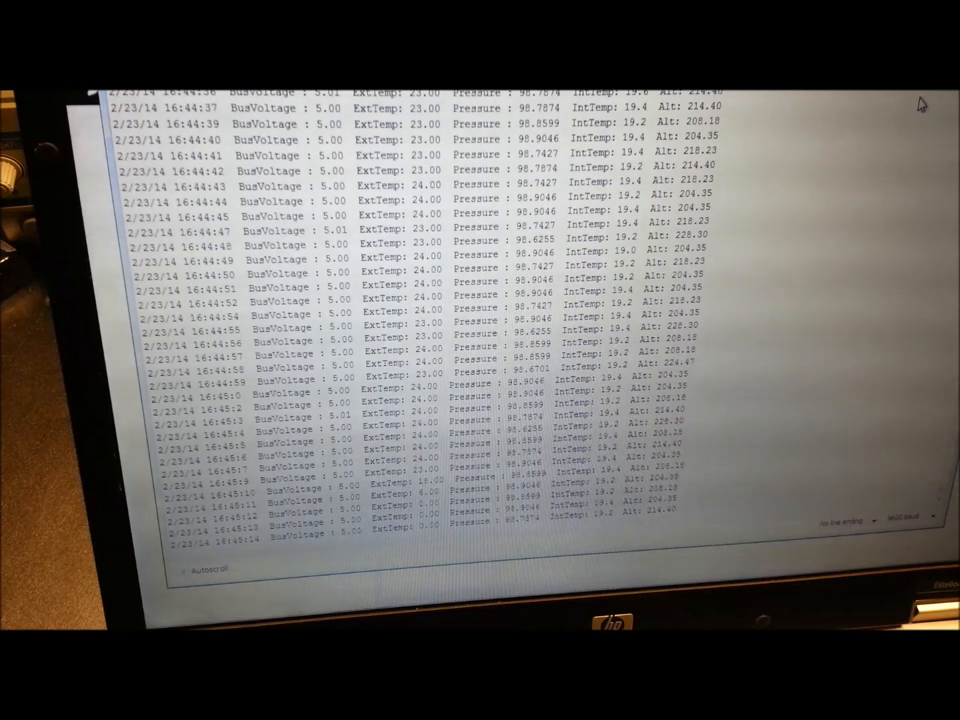
scroll("down", 3)
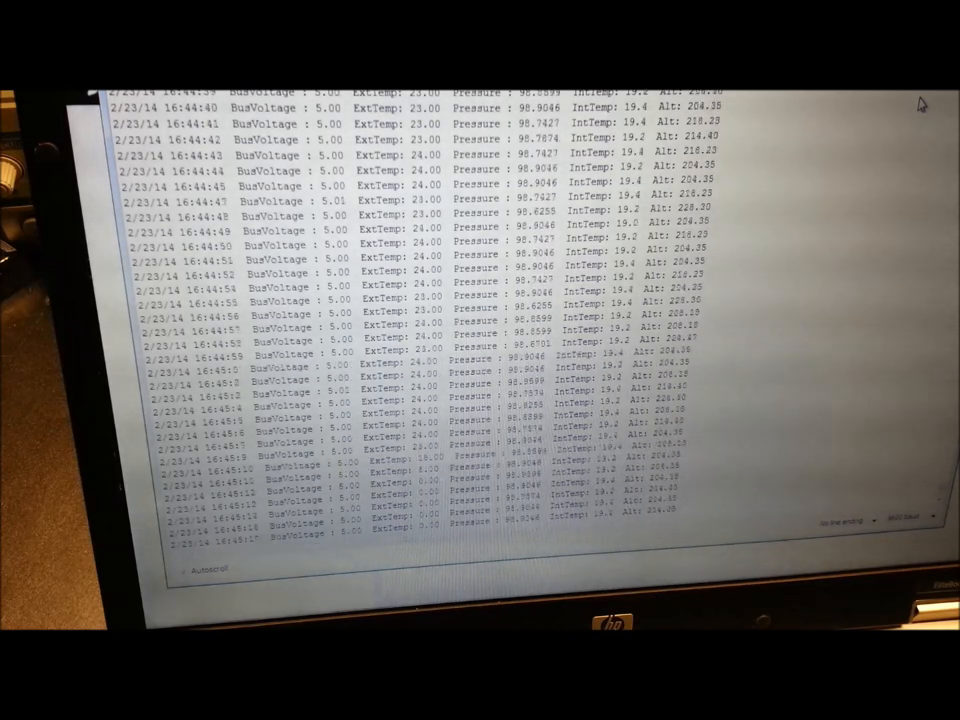